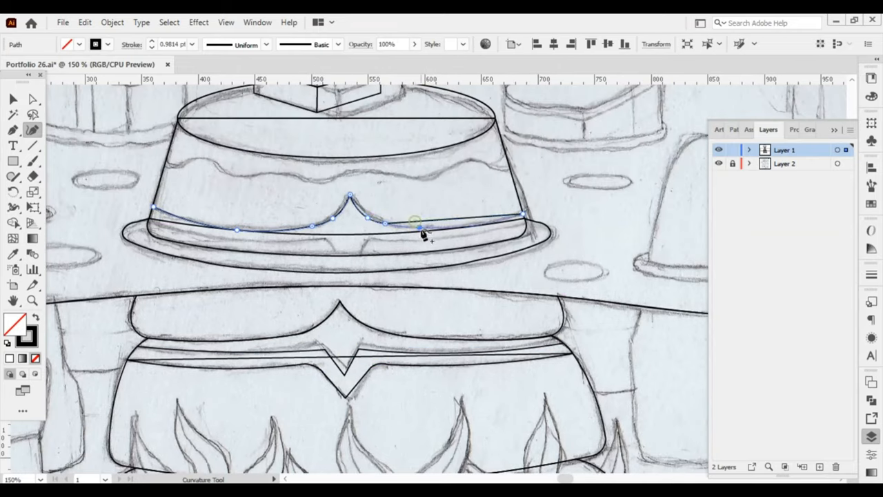
# - Bend the pointed band curve over the cake and anchor the small block's right edge
pyautogui.moveTo(419, 226); pyautogui.dragTo(342, 259)
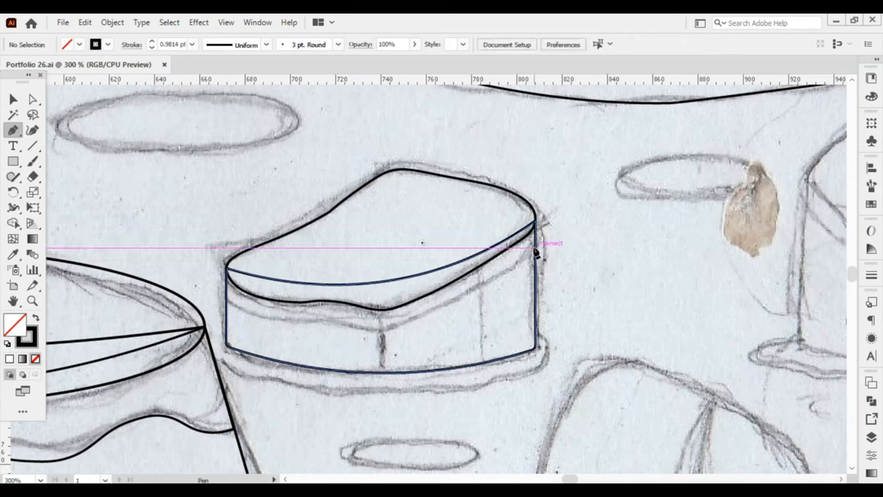
pyautogui.click(331, 324)
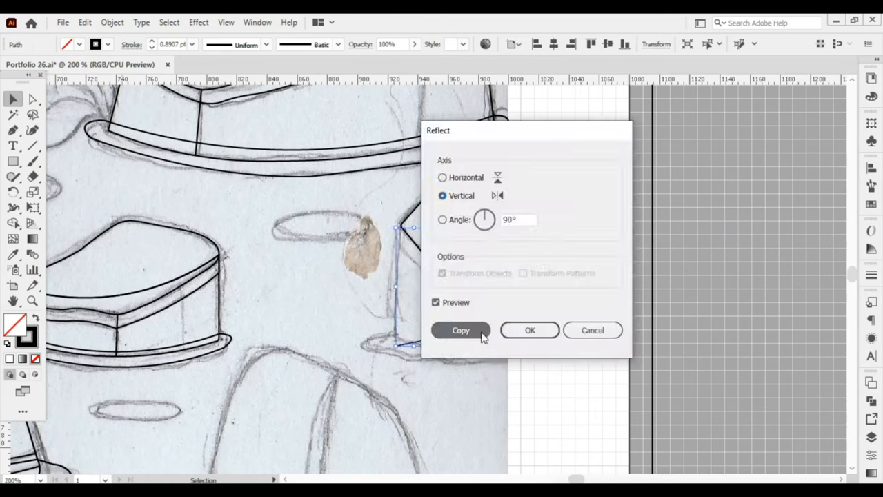
# - Create a vertical-axis reflected copy of the side outline
pyautogui.click(460, 330)
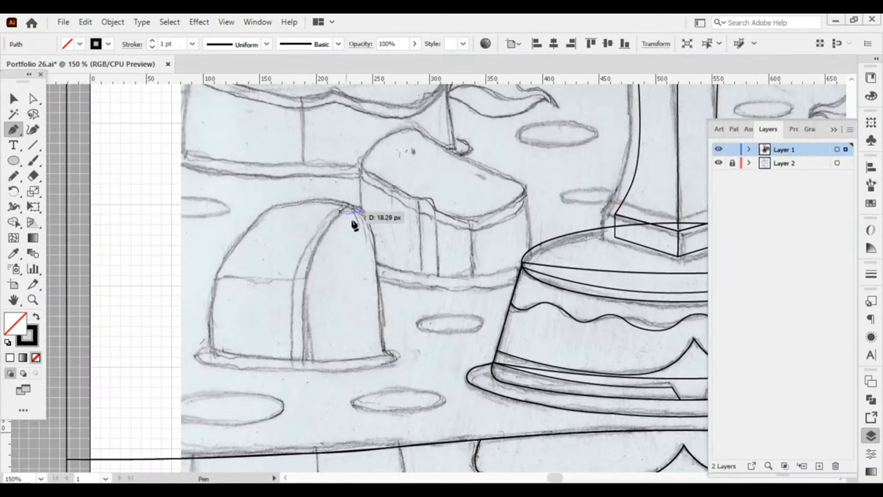
# - Add a Pen anchor along the rounded rock's top
pyautogui.click(338, 203)
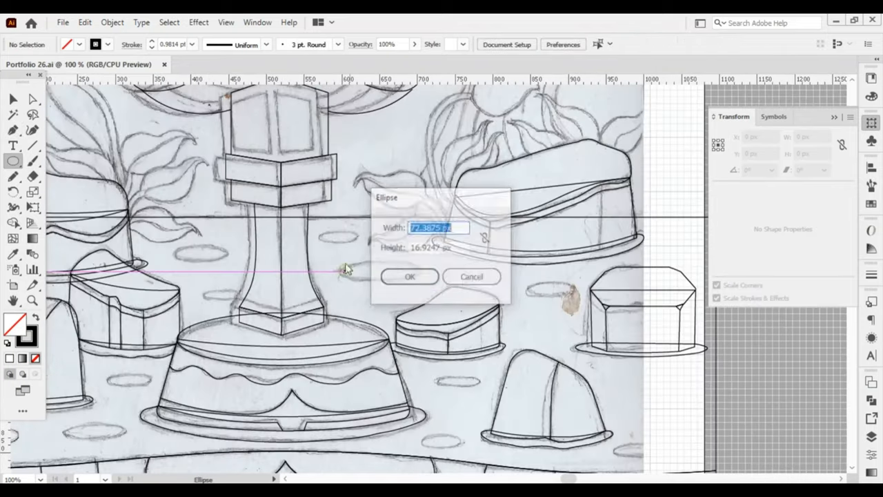
# - Place an ellipse on the canvas for a flat oval pebble
pyautogui.click(409, 276)
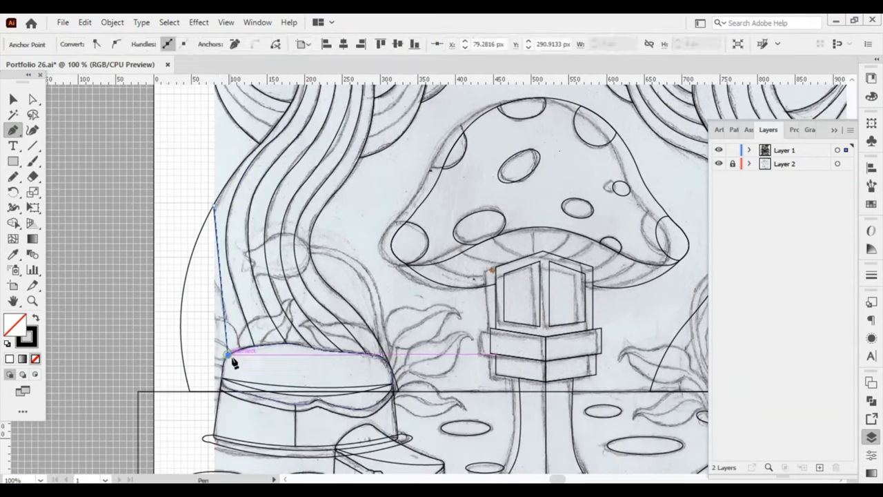
# - Place outline anchors at the rounded cake's left edge and along a pointed leaf
pyautogui.click(32, 130)
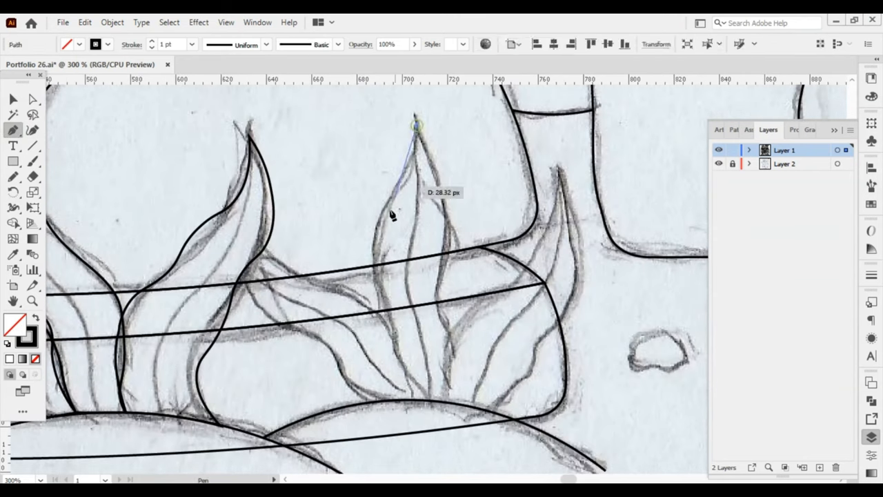
pyautogui.click(427, 398)
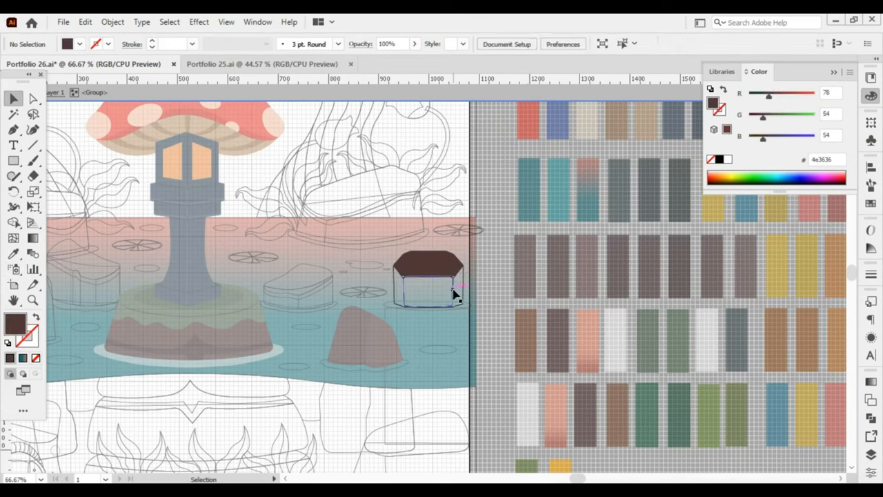
# - Select the small six-sided rock in the water
pyautogui.click(427, 286)
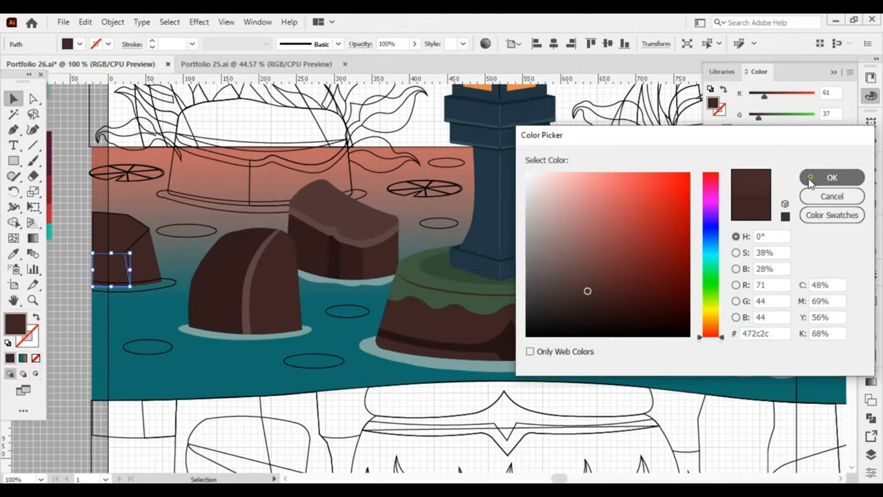
# - Confirm dark brown #472c2c as the rock fill colour
pyautogui.click(831, 177)
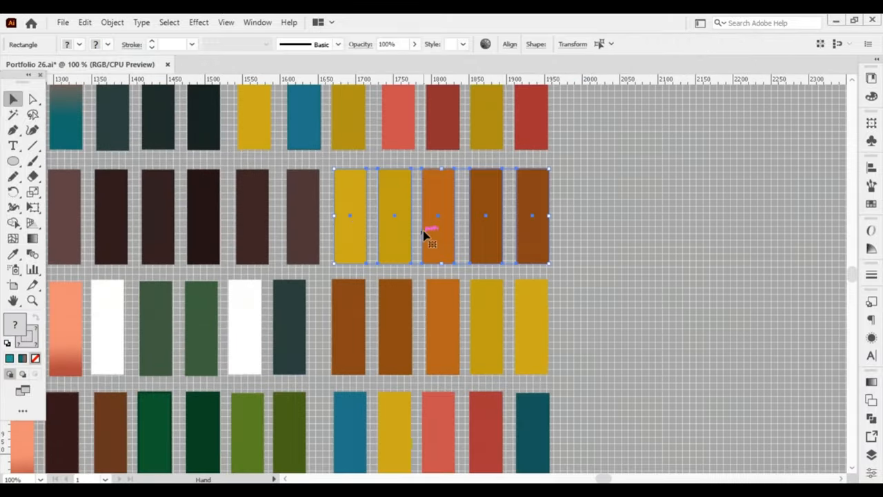
# - Apply Isolate Selected Group to the fish outline from the context menu
pyautogui.rightClick(311, 276)
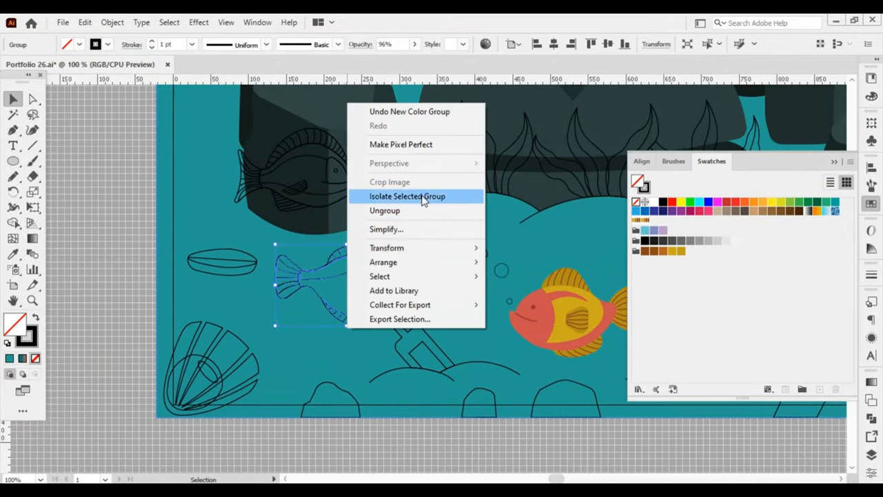
pyautogui.click(407, 196)
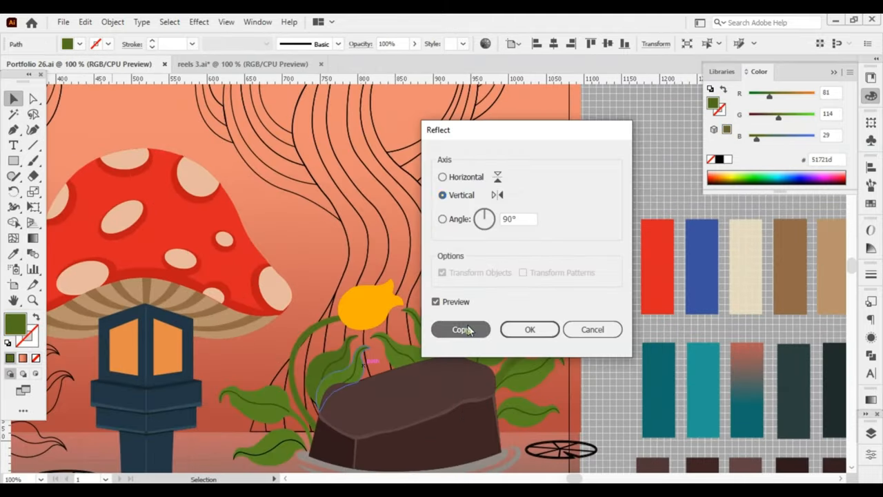
# - Make a vertically reflected copy of the green leaf beside the orange bud
pyautogui.click(460, 329)
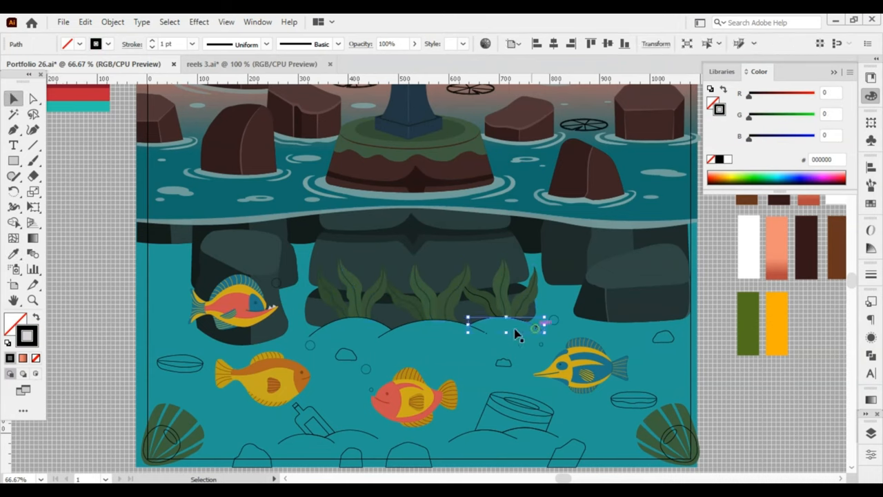
# - Select a seabed outline to start filling it
pyautogui.click(93, 233)
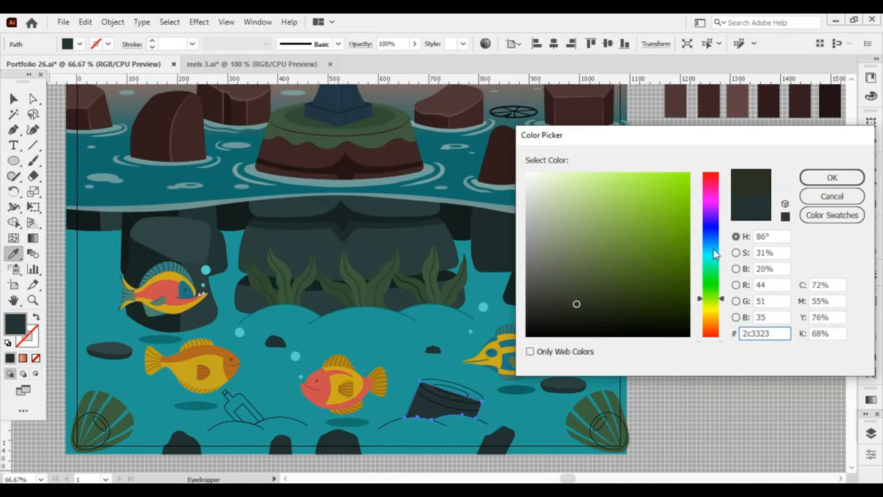
# - Pick and confirm fill colours for the sunken bottle and can, adding a dark blob on the rock
pyautogui.click(831, 177)
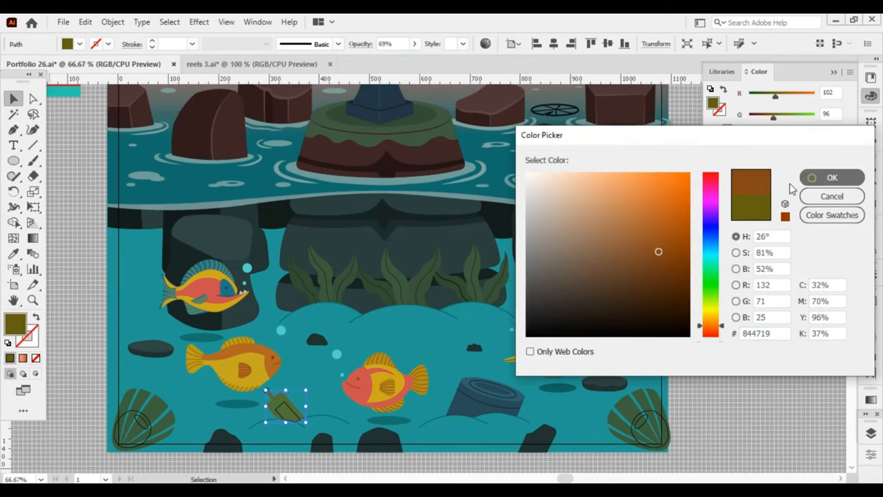
pyautogui.click(832, 177)
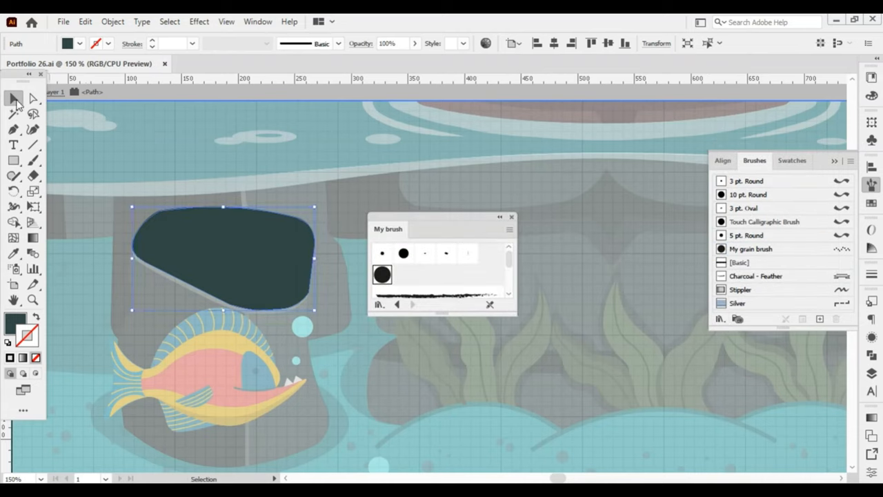
# - Reflect the speckled yellow bud across the vertical axis so it faces the first bud
pyautogui.click(750, 248)
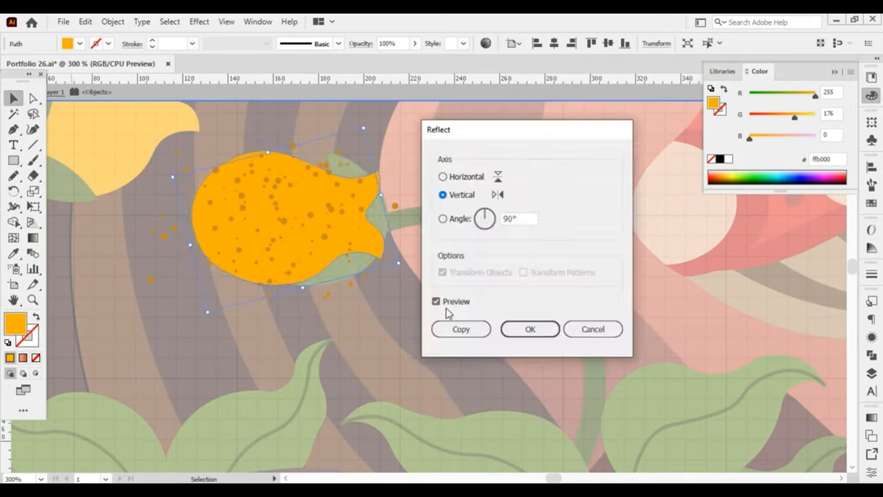
pyautogui.click(530, 329)
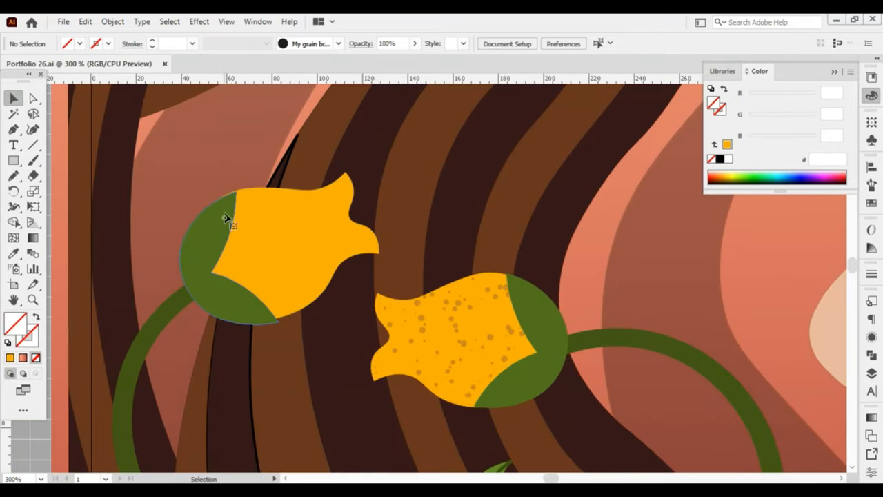